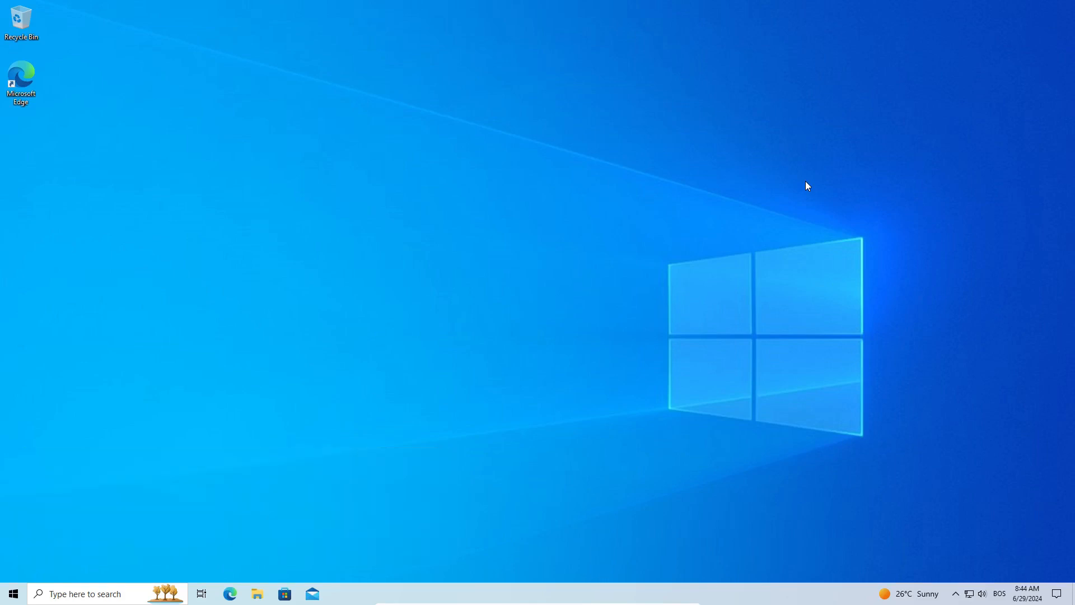
Browse the Windows 10 Start menu and taskbar, then launch Install Linux Mint from the Mint panel
{"action": "left_click", "coordinate": [13, 594]}
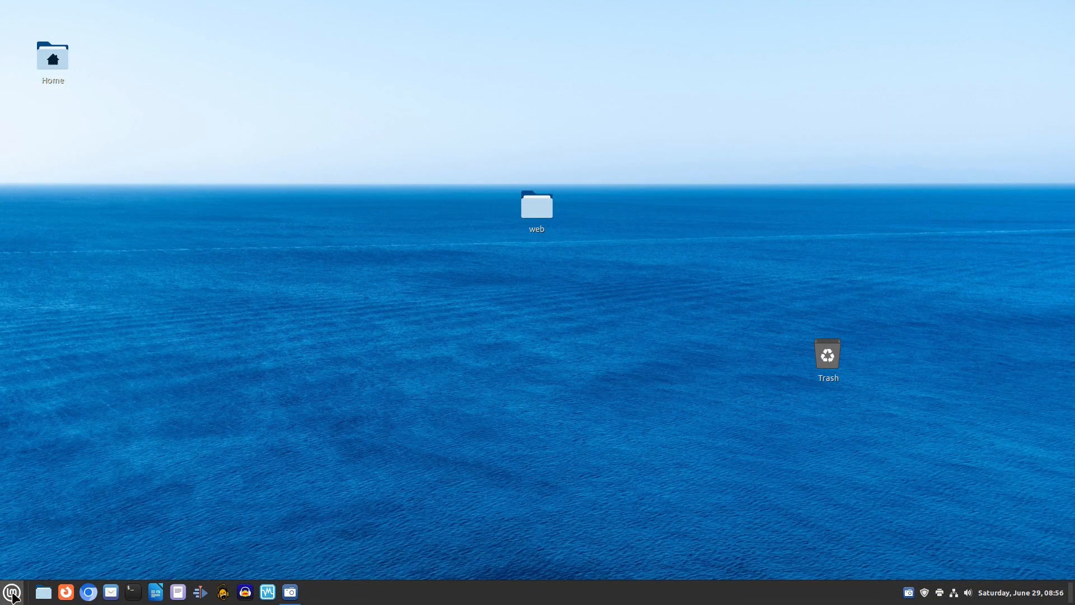
{"action": "left_click", "coordinate": [11, 591]}
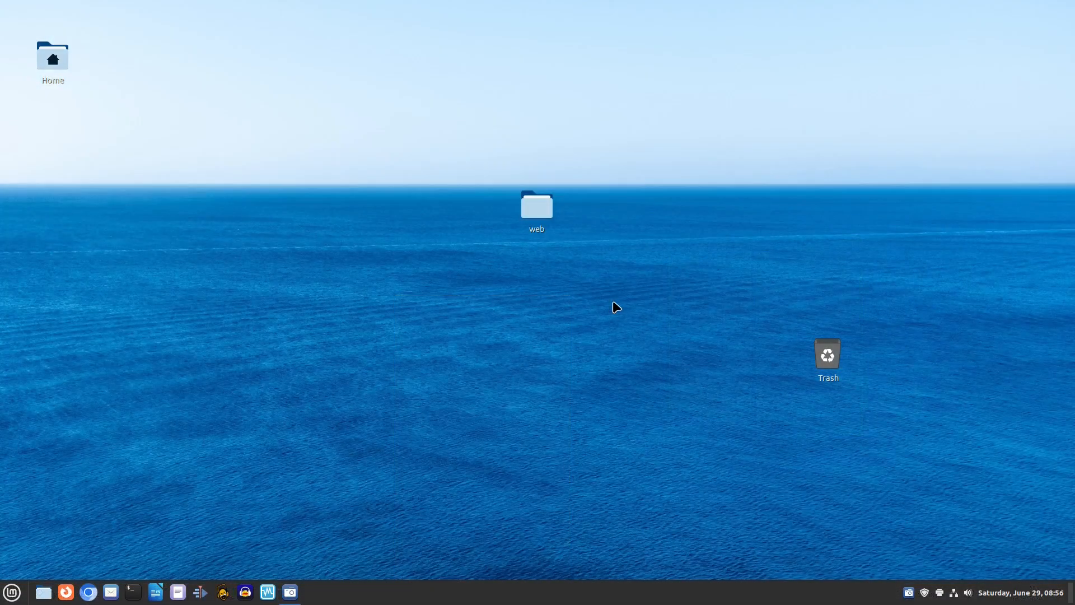
{"action": "right_click", "coordinate": [403, 592]}
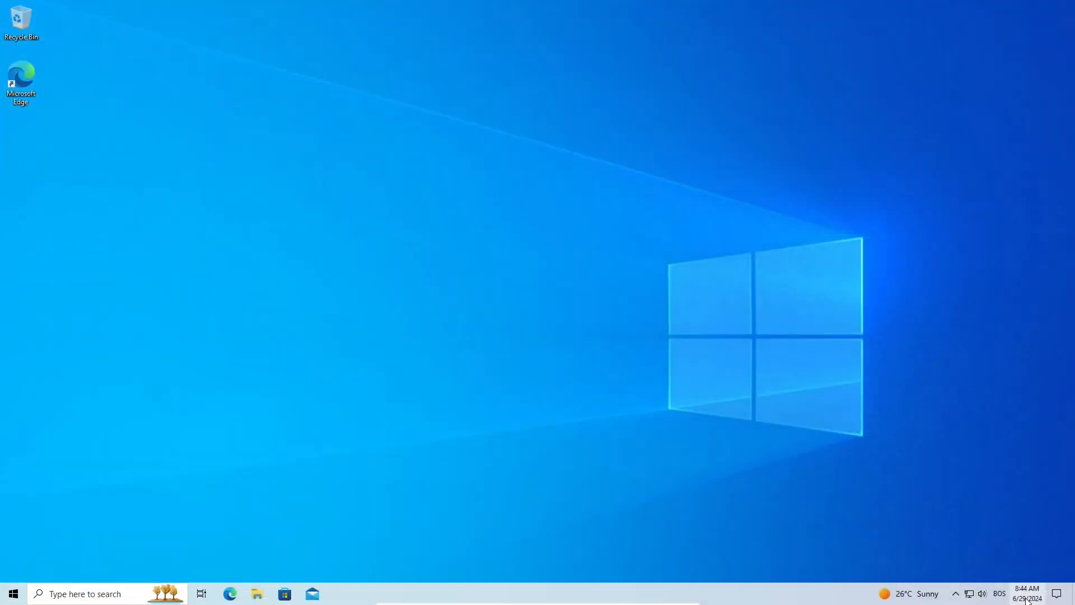
{"action": "left_click", "coordinate": [1027, 594]}
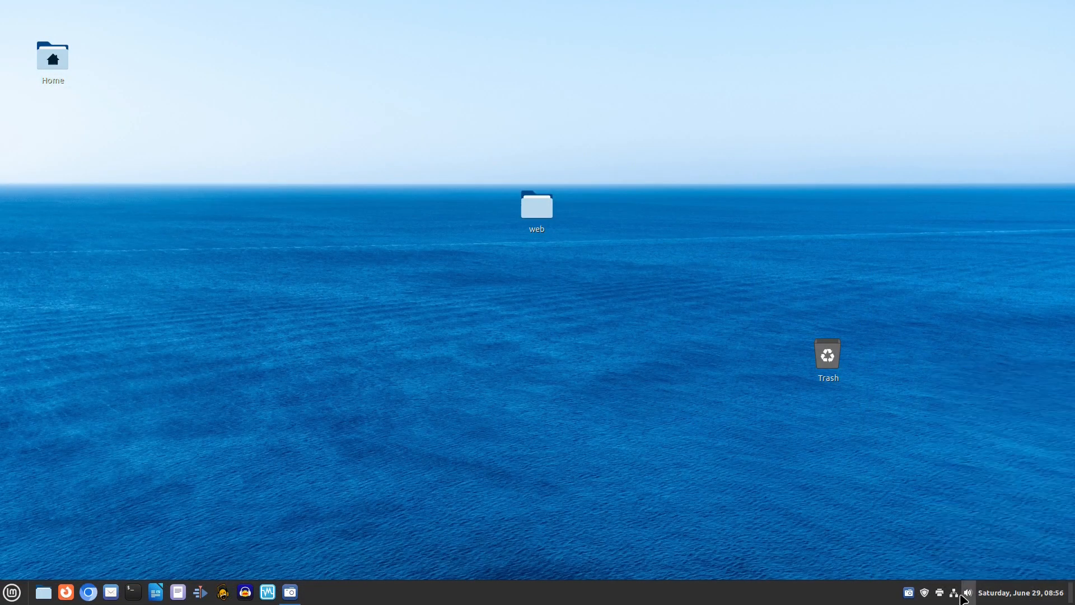
{"action": "mouse_move", "coordinate": [964, 513]}
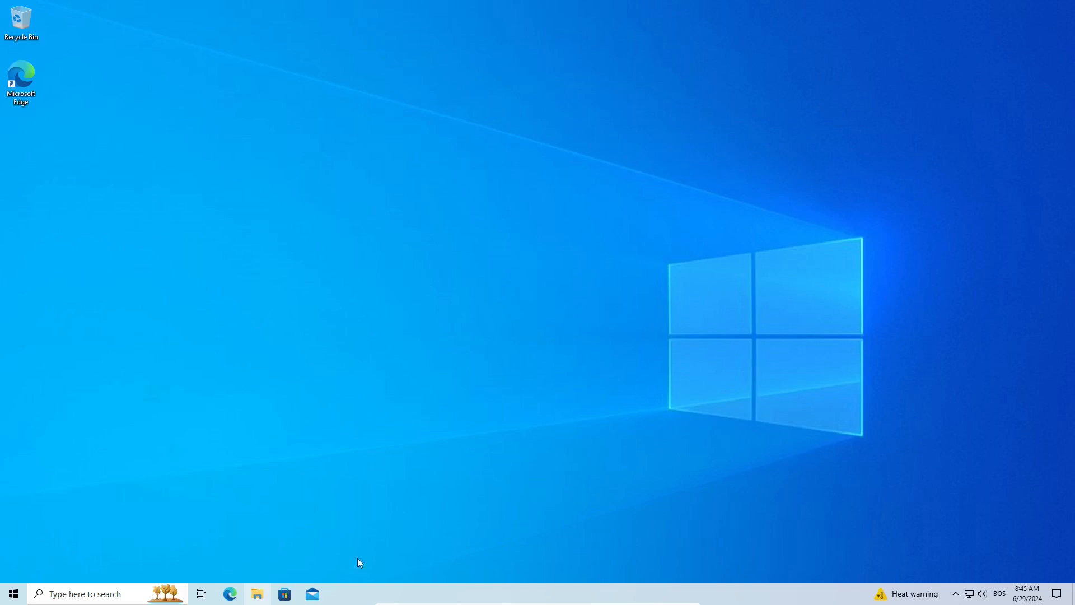
{"action": "left_click", "coordinate": [256, 594]}
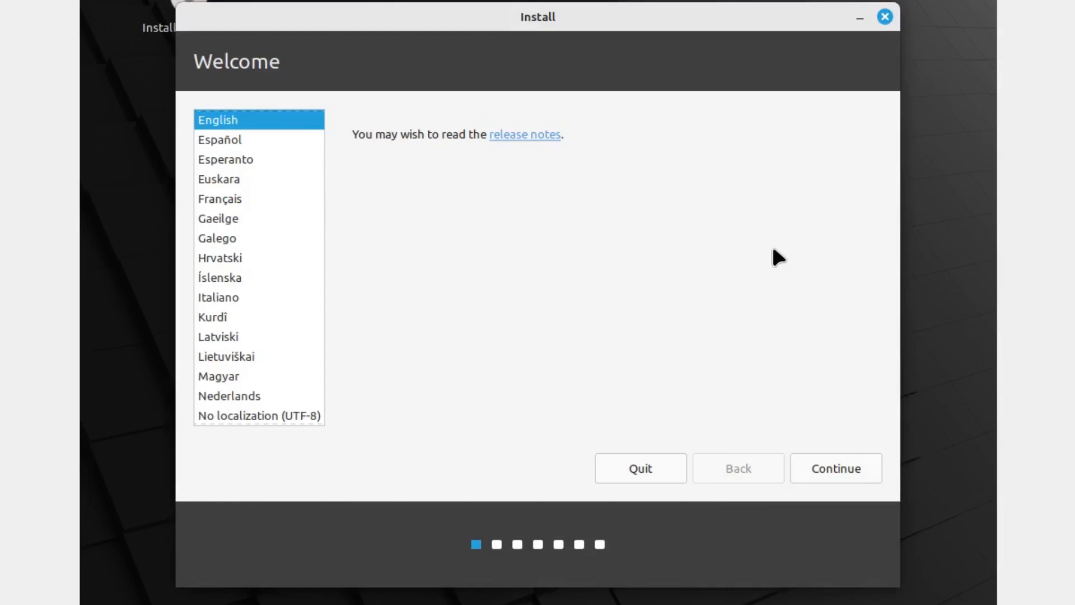
Continue past English and the Bosnian keyboard layout, with multimedia codecs enabled
{"action": "left_click", "coordinate": [835, 469]}
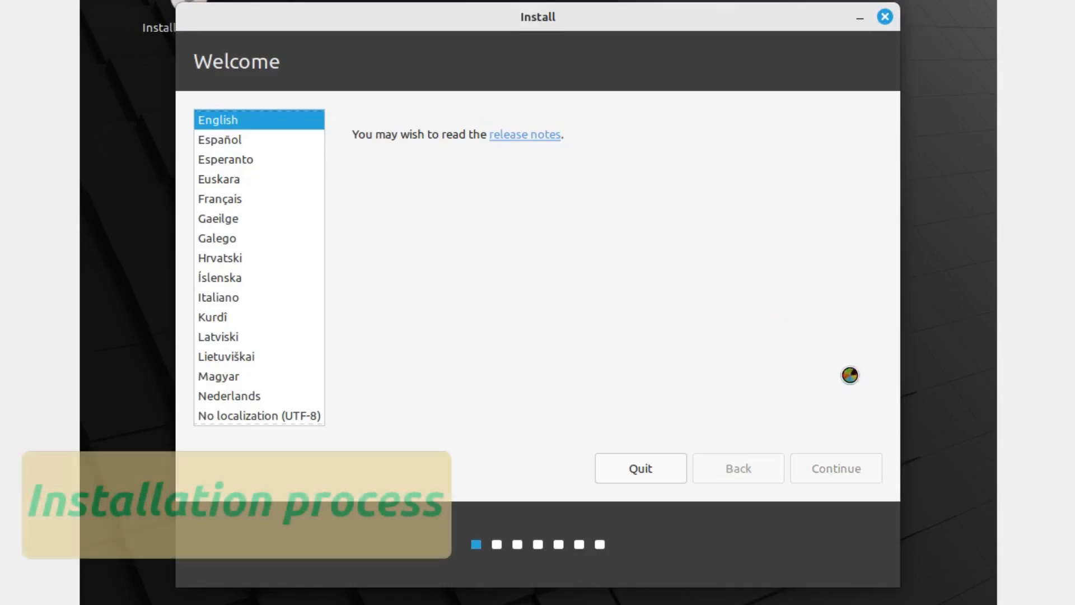
{"action": "left_click", "coordinate": [835, 468]}
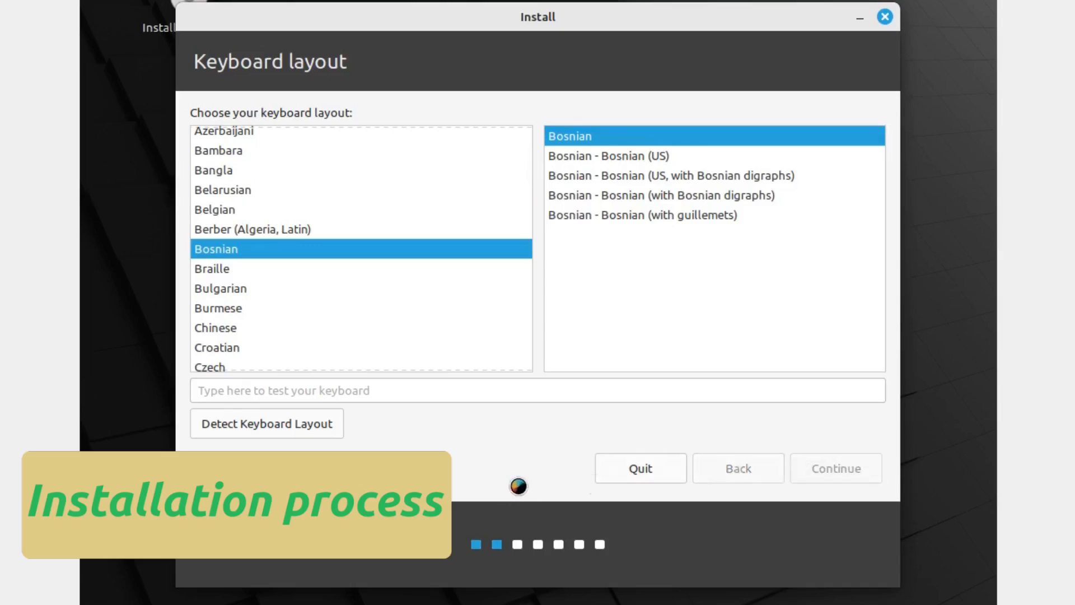
{"action": "left_click", "coordinate": [833, 469]}
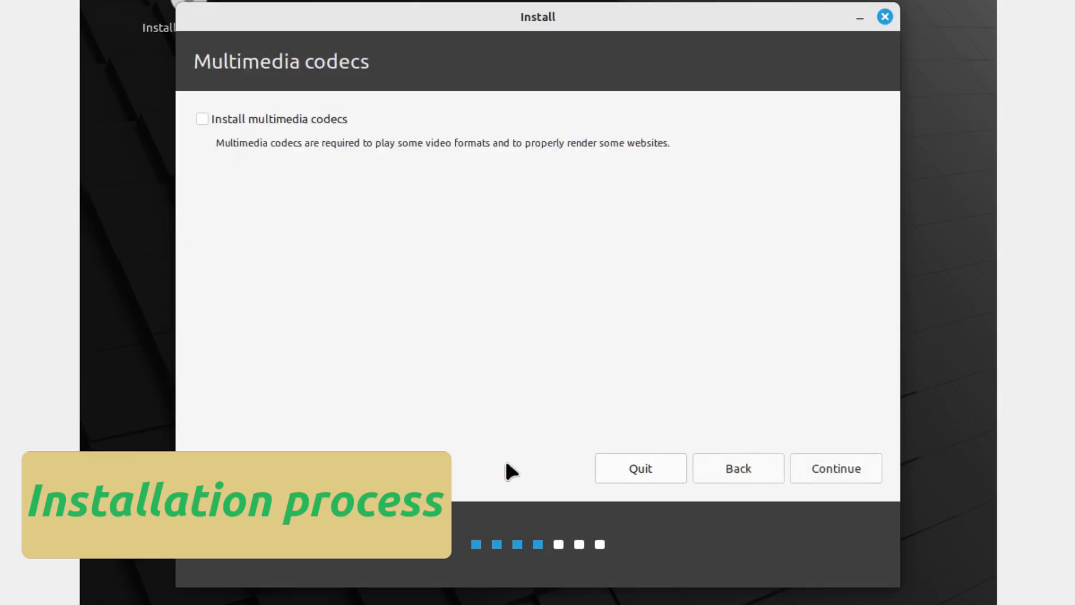
{"action": "left_click", "coordinate": [201, 119]}
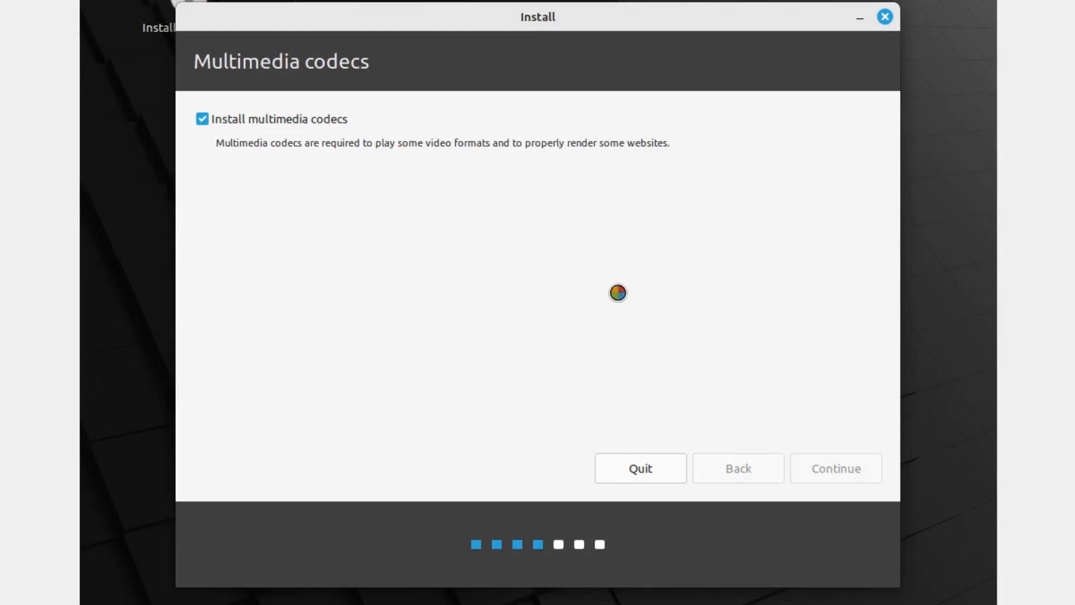
Accept Erase disk and install Linux Mint and the Sarajevo location
{"action": "left_click", "coordinate": [835, 469]}
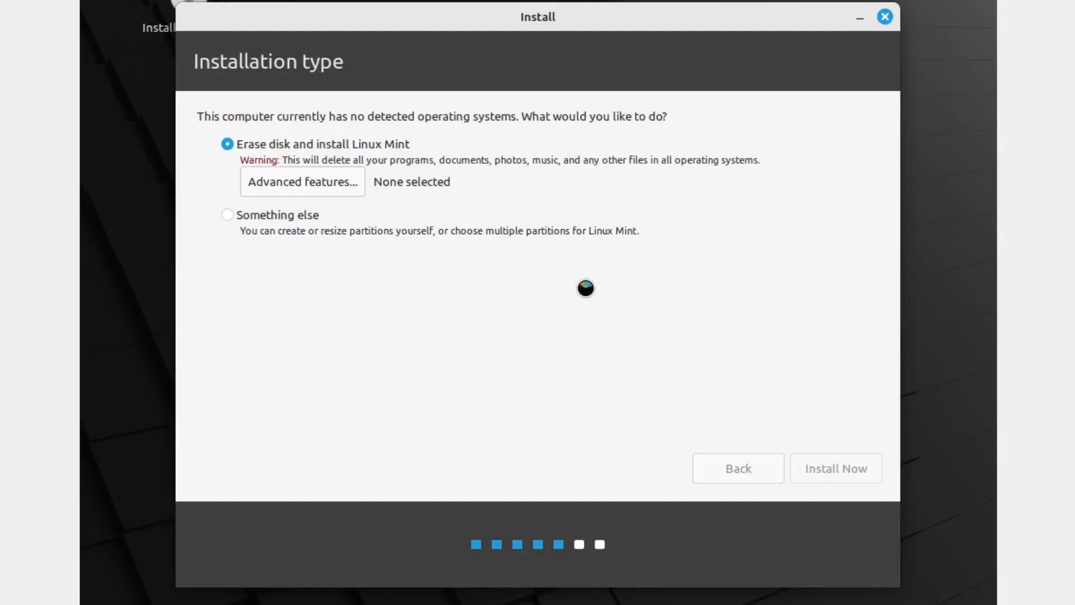
{"action": "left_click", "coordinate": [836, 468]}
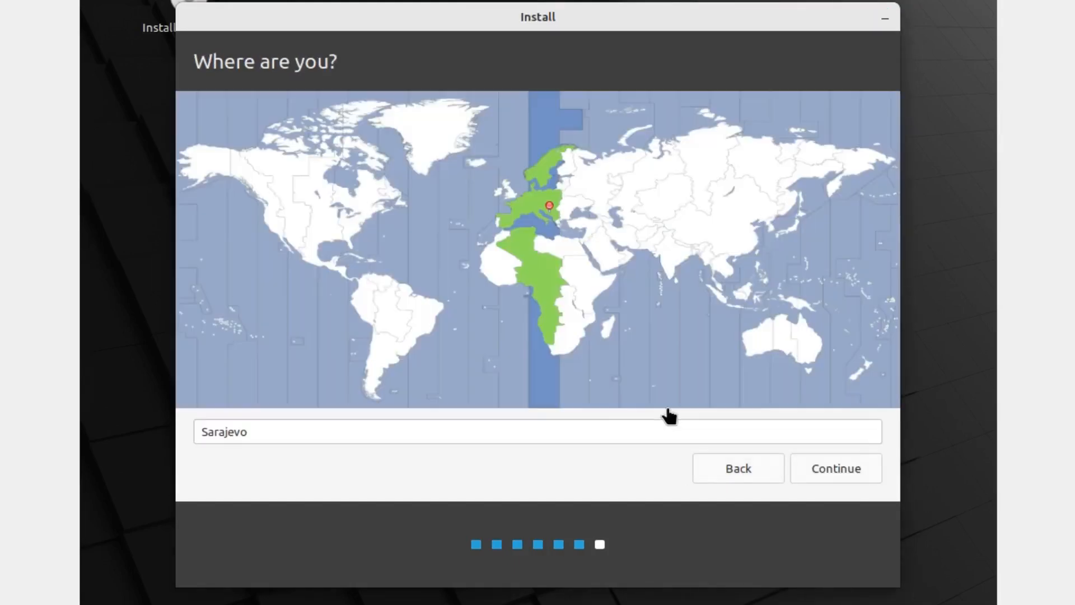
{"action": "left_click", "coordinate": [834, 469]}
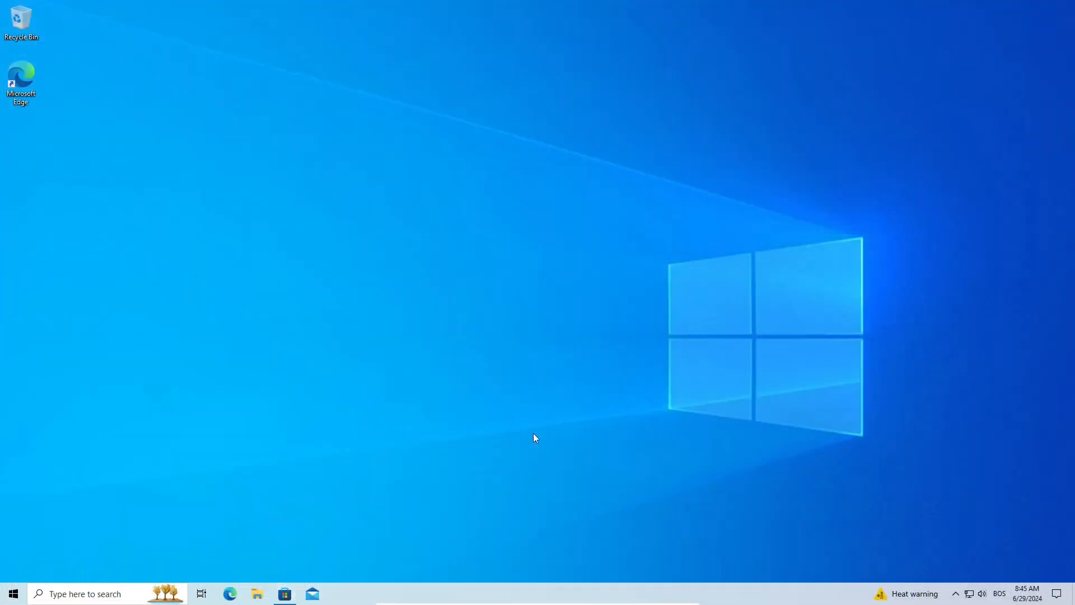
Show the Microsoft Store home and the Windows 10 Start menu app list
{"action": "left_click", "coordinate": [283, 594]}
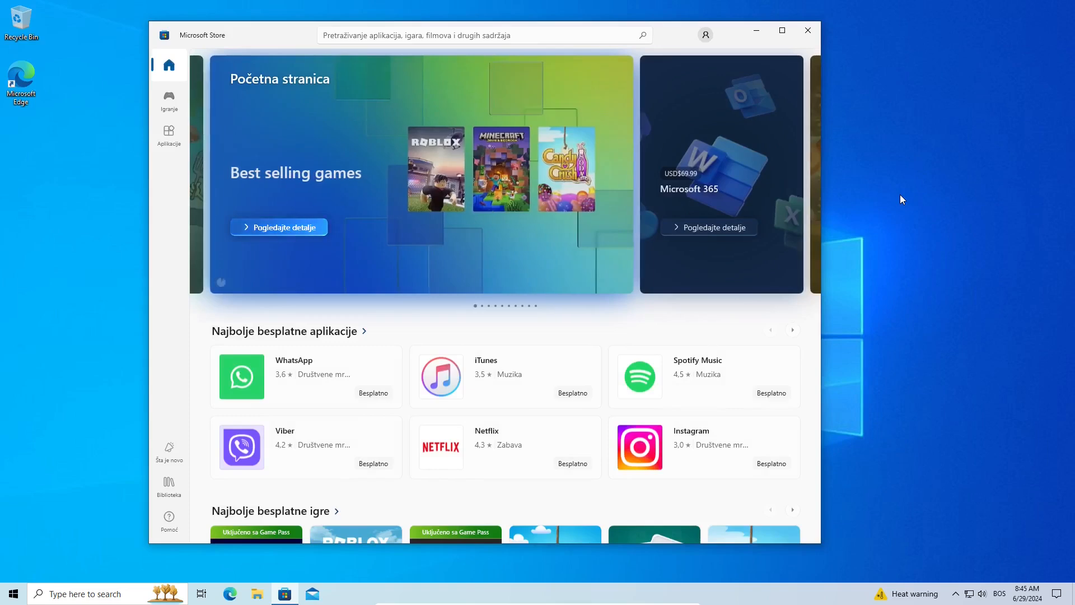
{"action": "left_click", "coordinate": [12, 593]}
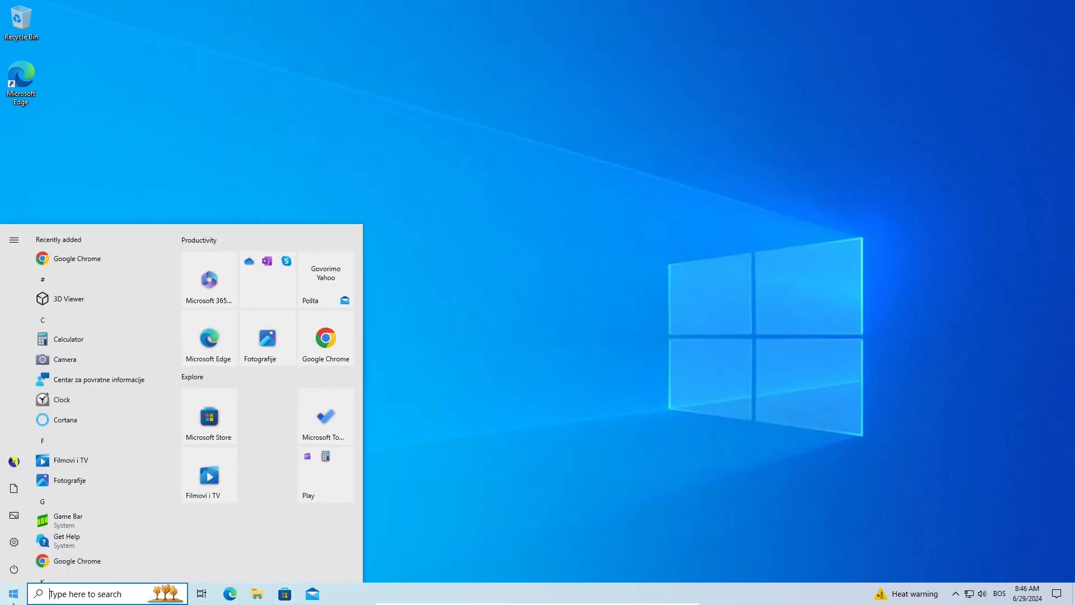
{"action": "left_click", "coordinate": [13, 542]}
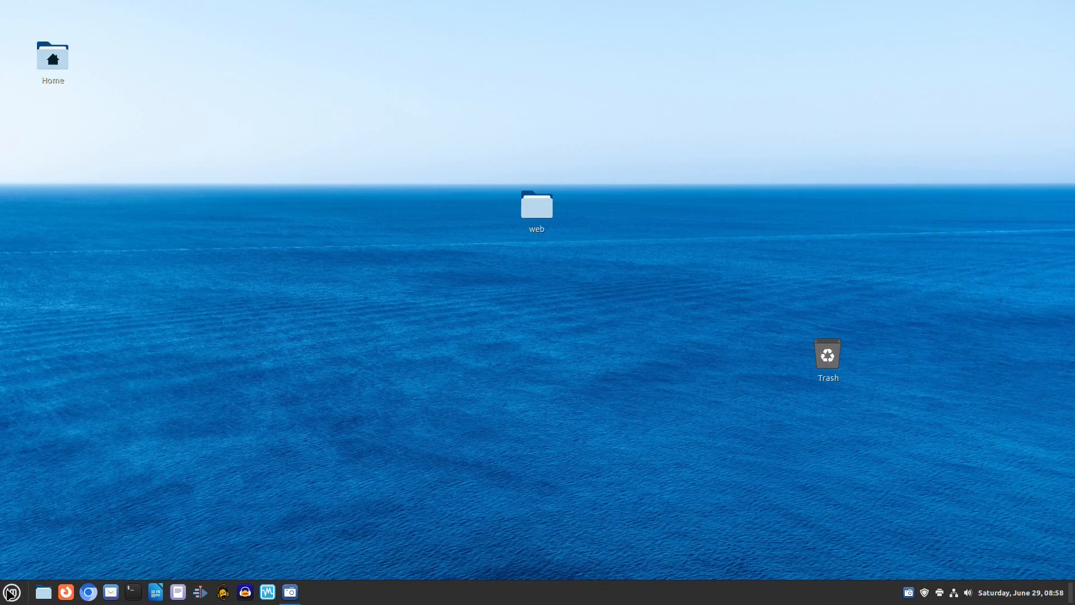
Launch LibreOffice from the Mint menu to show its Start Center
{"action": "left_click", "coordinate": [12, 591]}
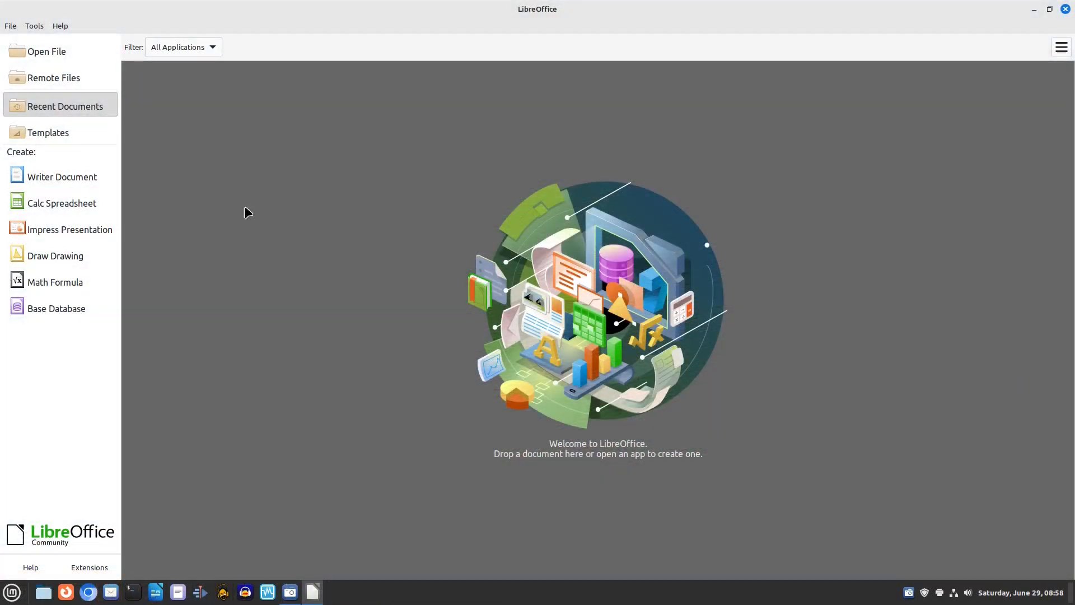
{"action": "left_click", "coordinate": [61, 177]}
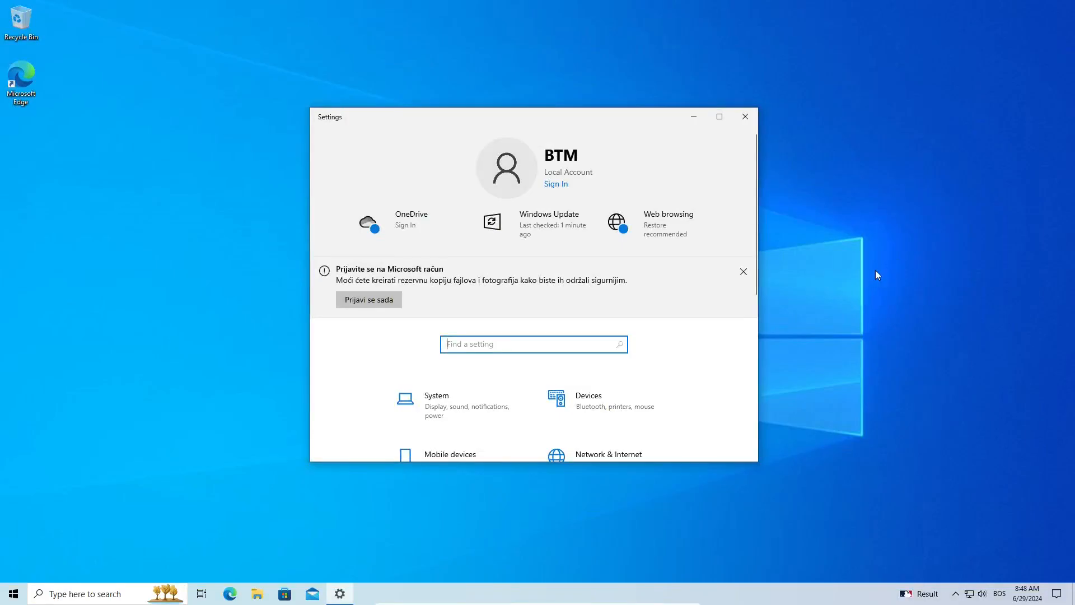
Scroll Windows 10 Settings to the category tiles and select one
{"action": "scroll", "scroll_direction": "down", "scroll_amount": 3}
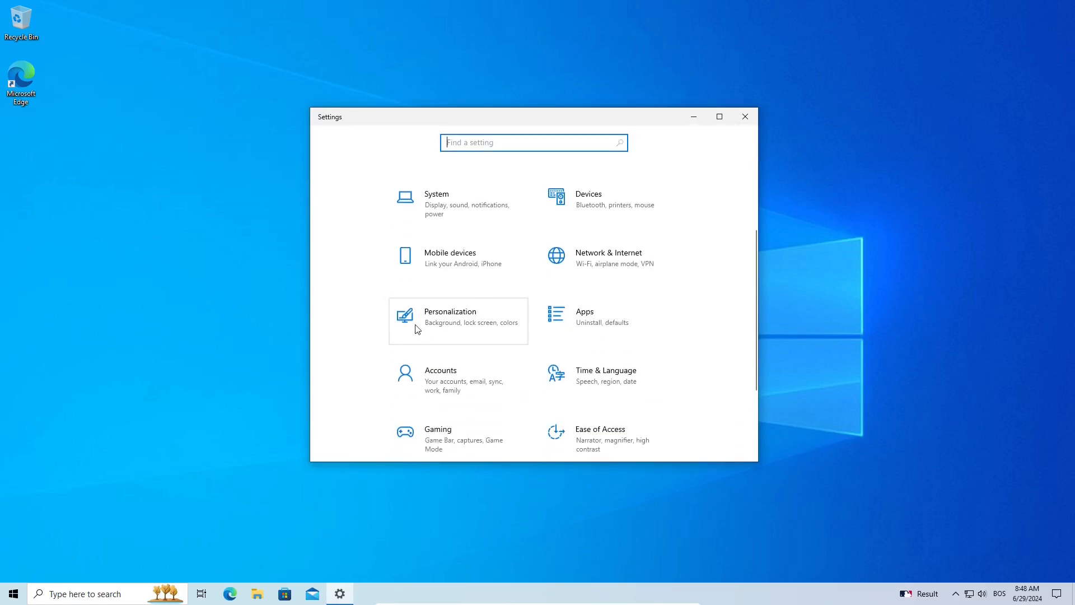
{"action": "left_click", "coordinate": [457, 320]}
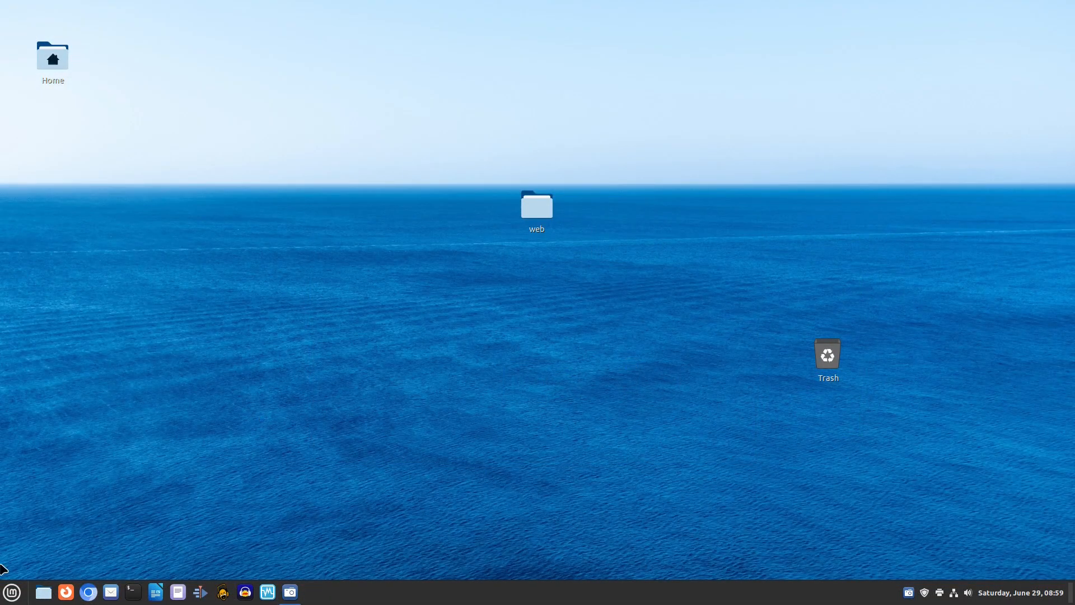
Launch Themes from the Mint menu and switch to its Advanced settings view
{"action": "left_click", "coordinate": [11, 591]}
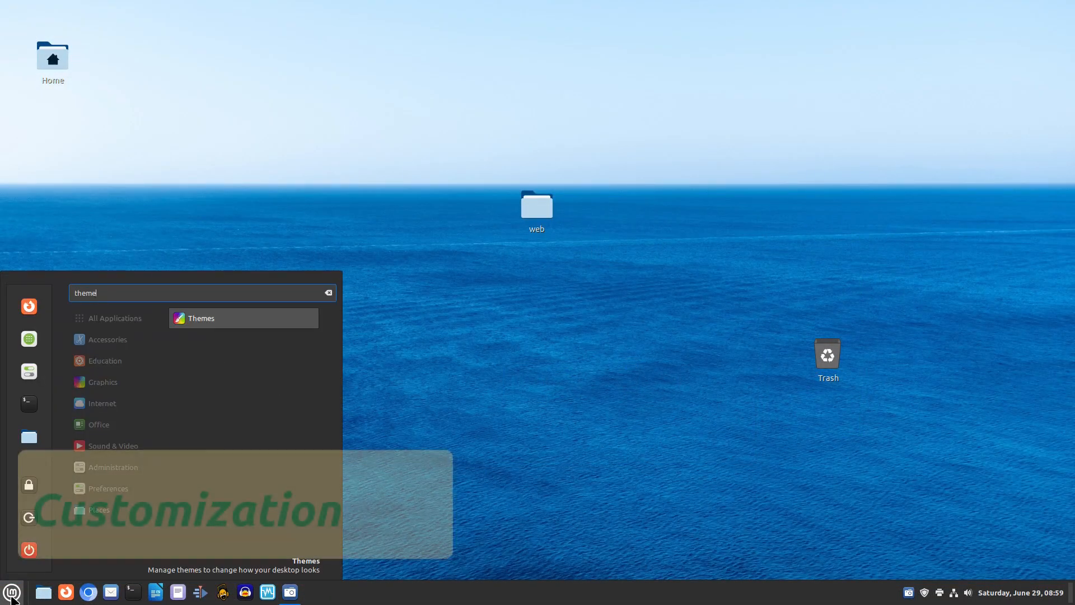
{"action": "left_click", "coordinate": [695, 371]}
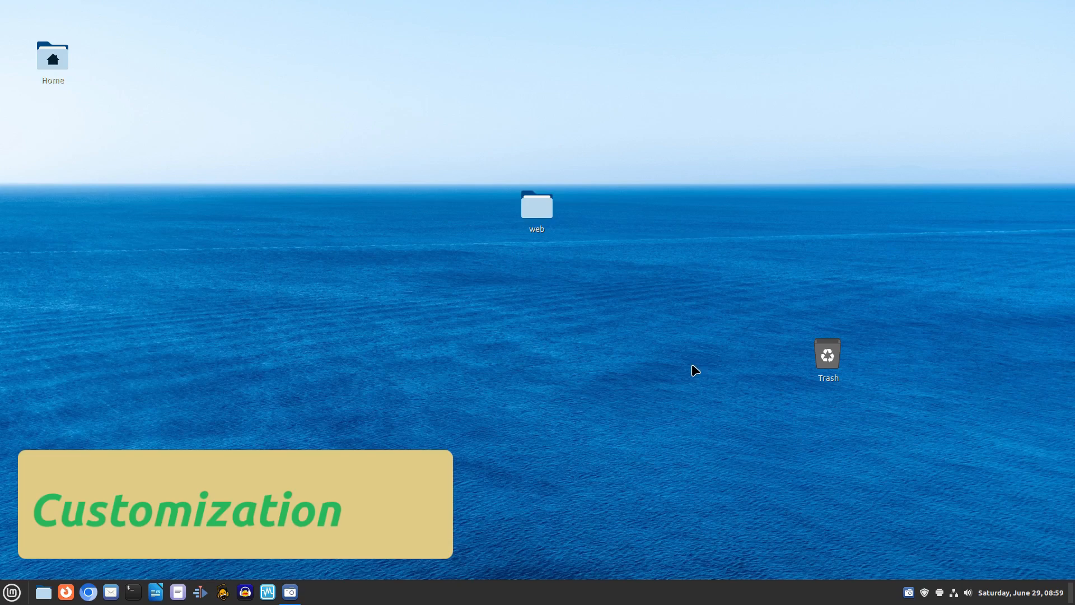
{"action": "left_click", "coordinate": [311, 592]}
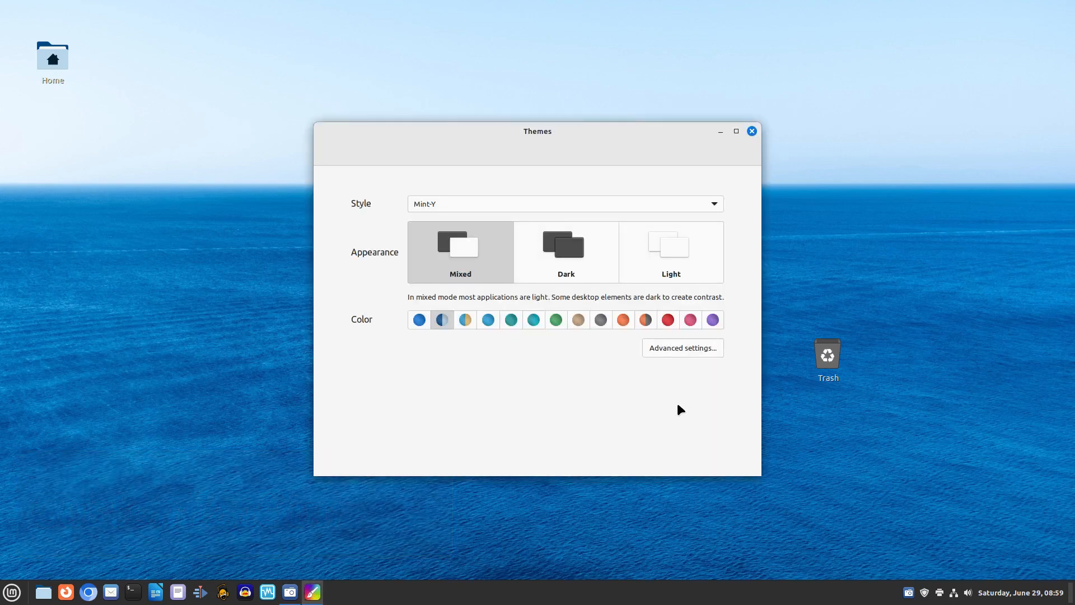
{"action": "left_click", "coordinate": [682, 347]}
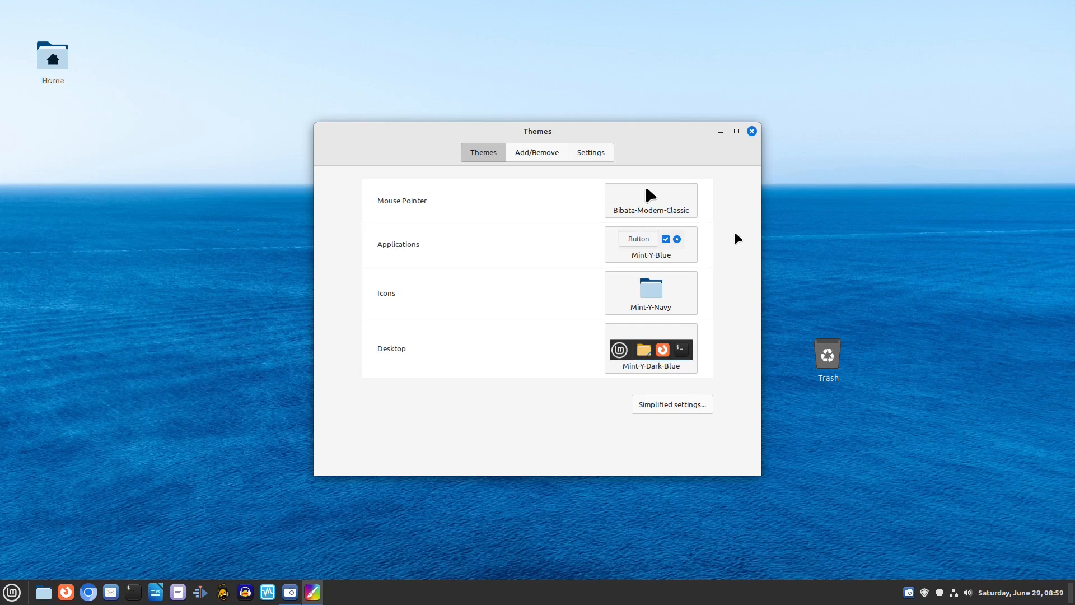
Review the Mint-Y application themes without changing them and return to Simplified settings
{"action": "left_click", "coordinate": [650, 200]}
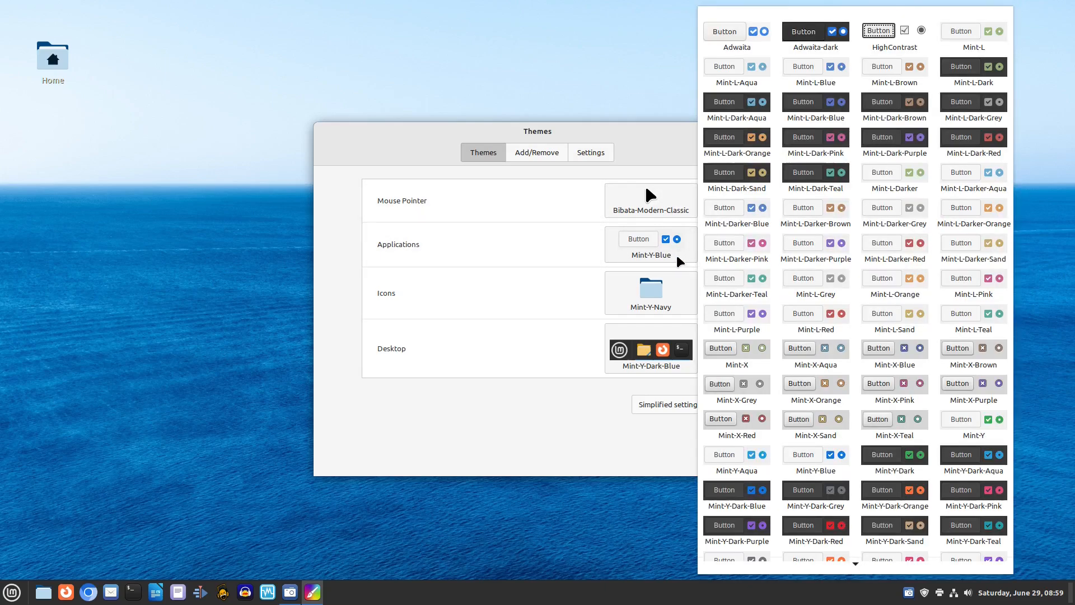
{"action": "left_click", "coordinate": [650, 288]}
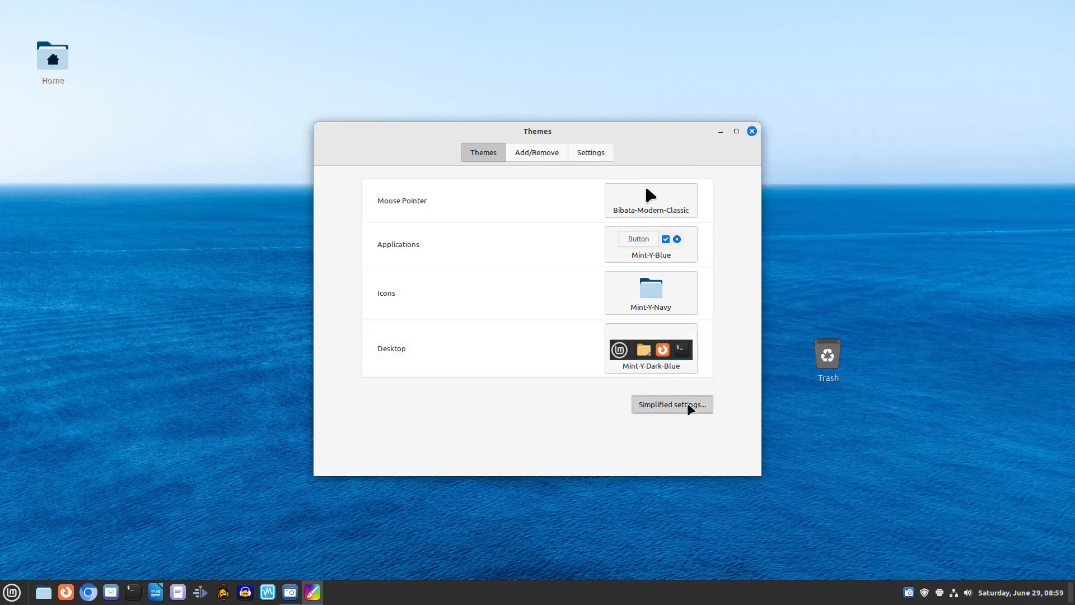
{"action": "left_click", "coordinate": [671, 404]}
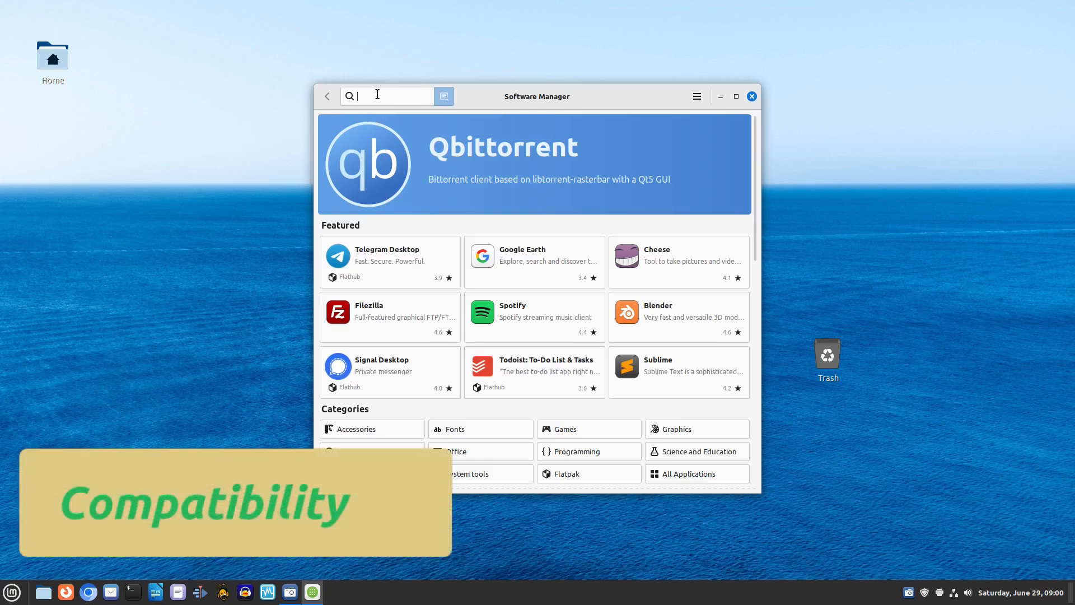
Search Software Manager for 'proton' then 'steam', view the Steam package, and close the window
{"action": "type", "text": "proton"}
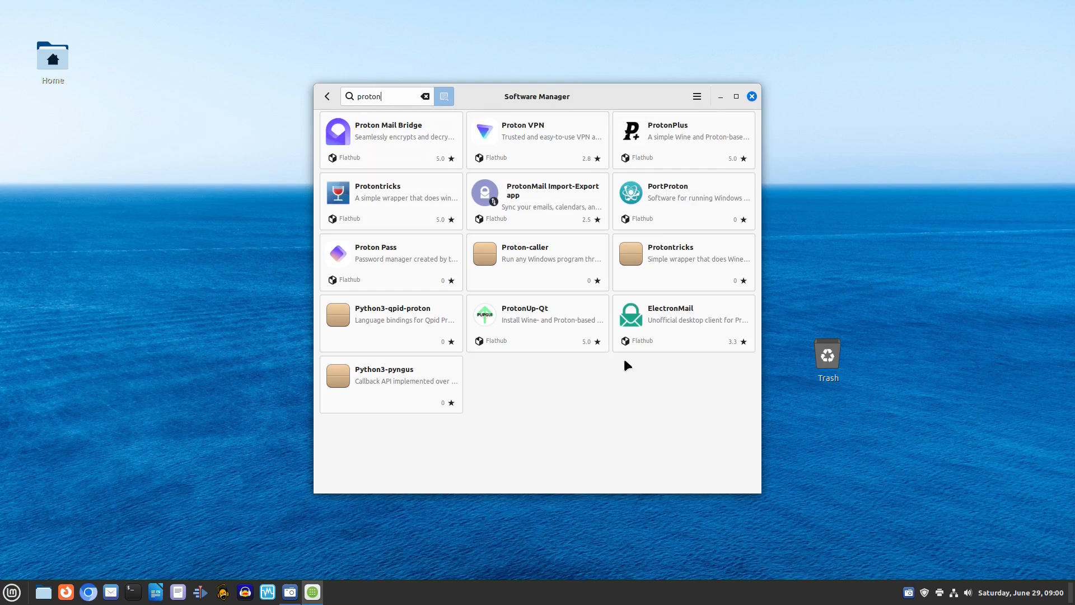
{"action": "left_click", "coordinate": [682, 136]}
{"action": "type", "text": "steam"}
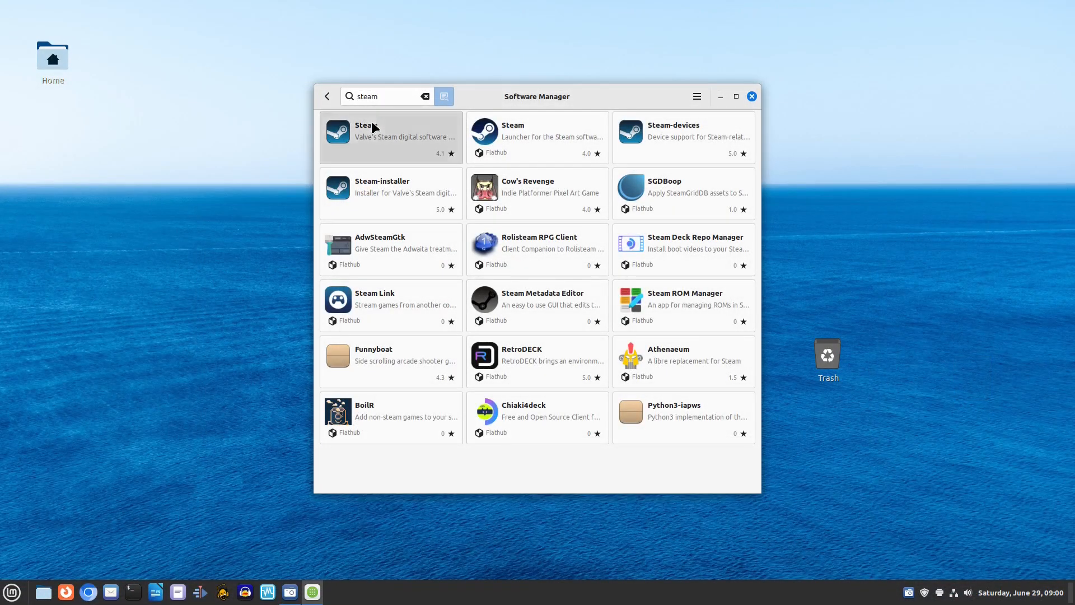
{"action": "left_click", "coordinate": [390, 136]}
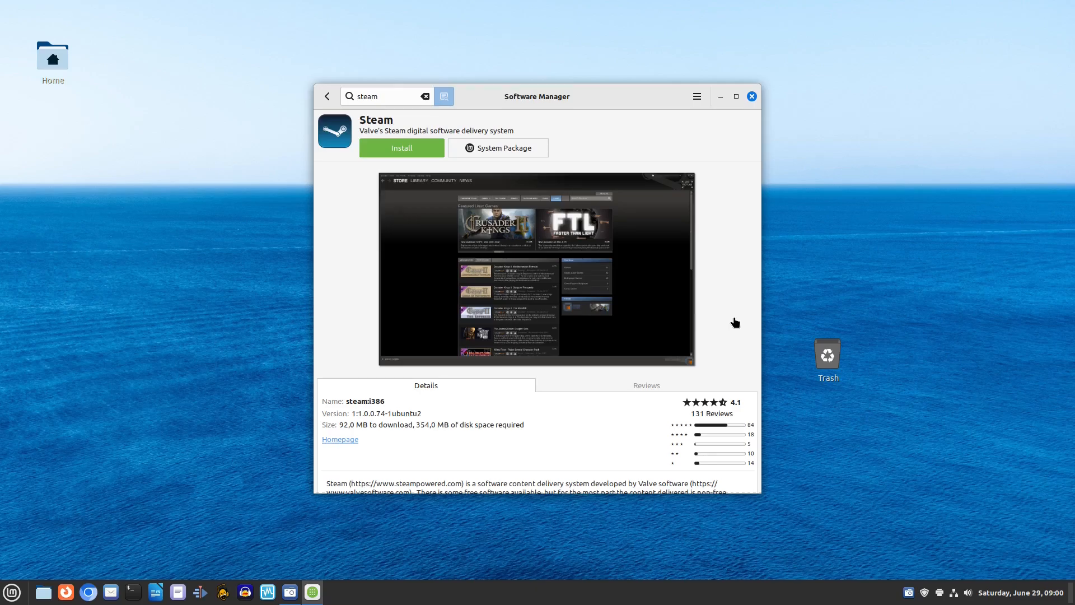
{"action": "left_click", "coordinate": [736, 97]}
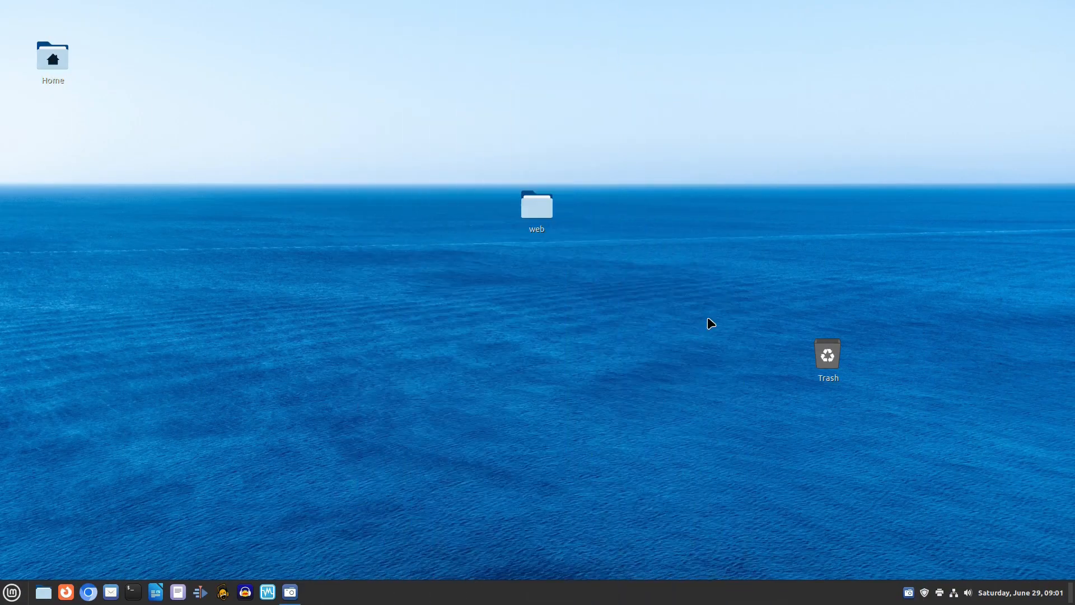
Scroll System Settings to Administration, launch Firewall and authenticate with the password
{"action": "left_click", "coordinate": [11, 591]}
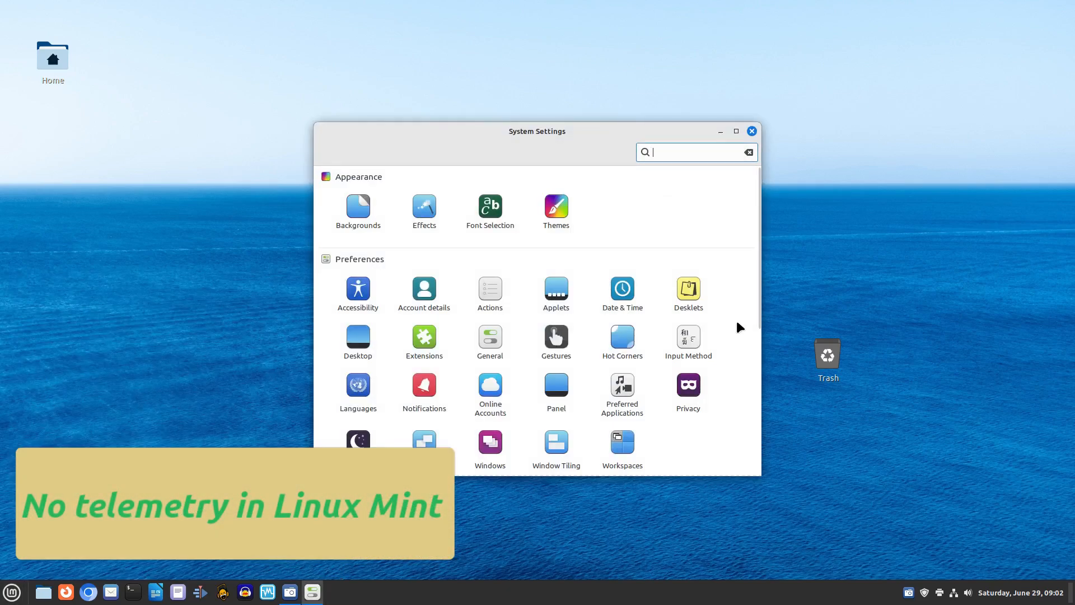
{"action": "scroll", "scroll_direction": "down", "scroll_amount": 3}
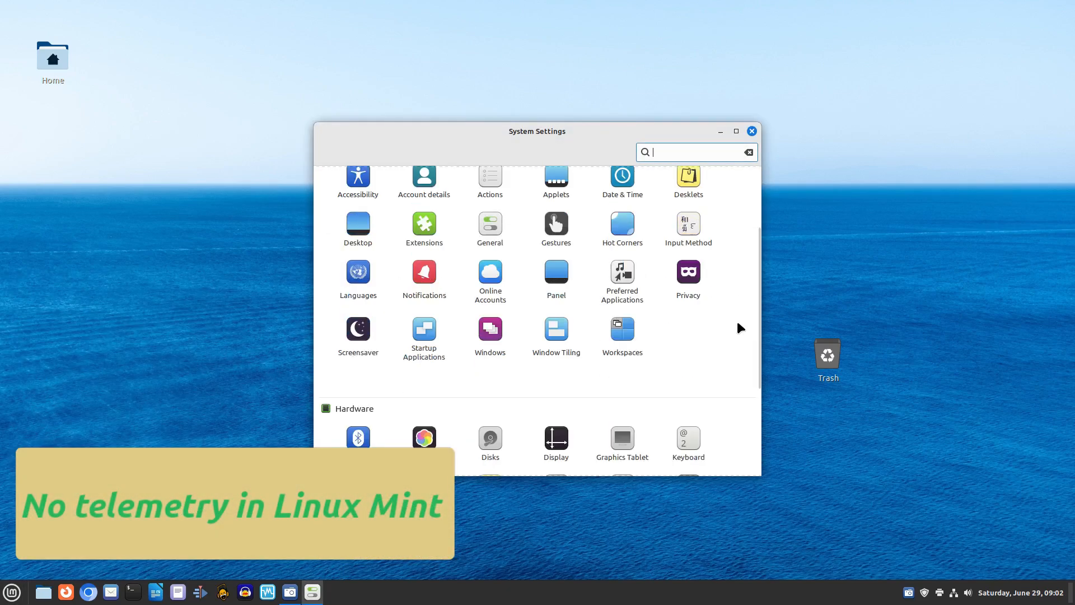
{"action": "scroll", "scroll_direction": "down", "scroll_amount": 3}
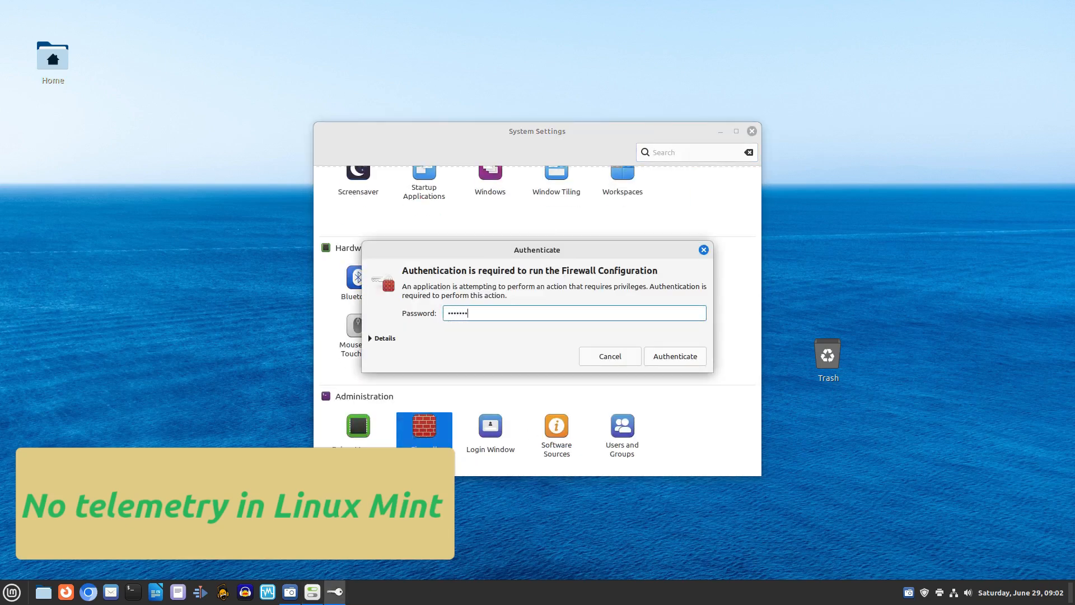
{"action": "left_click", "coordinate": [673, 356]}
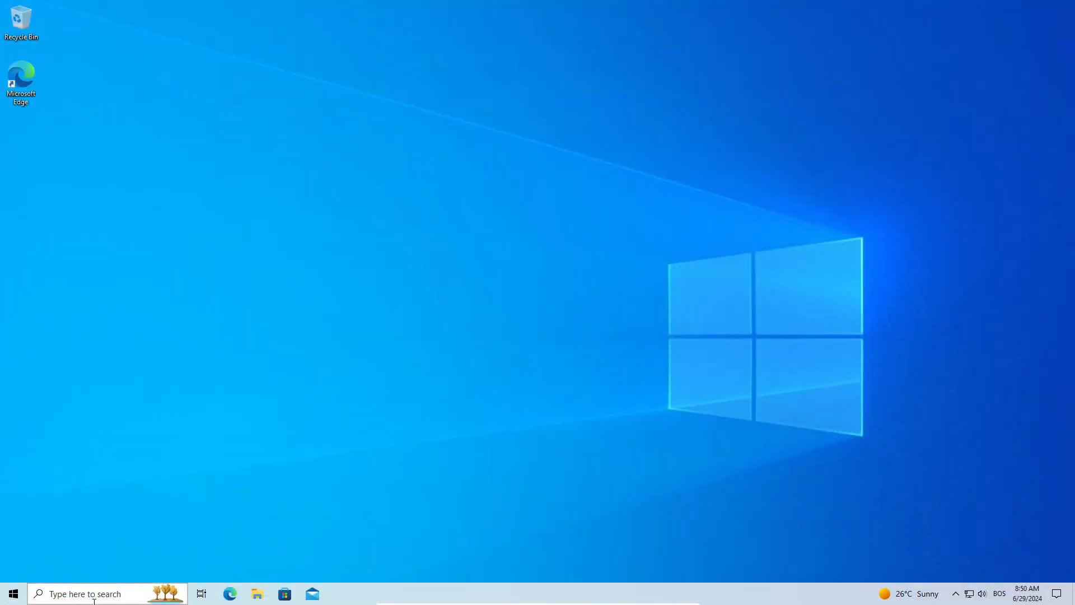
{"action": "type", "text": "he"}
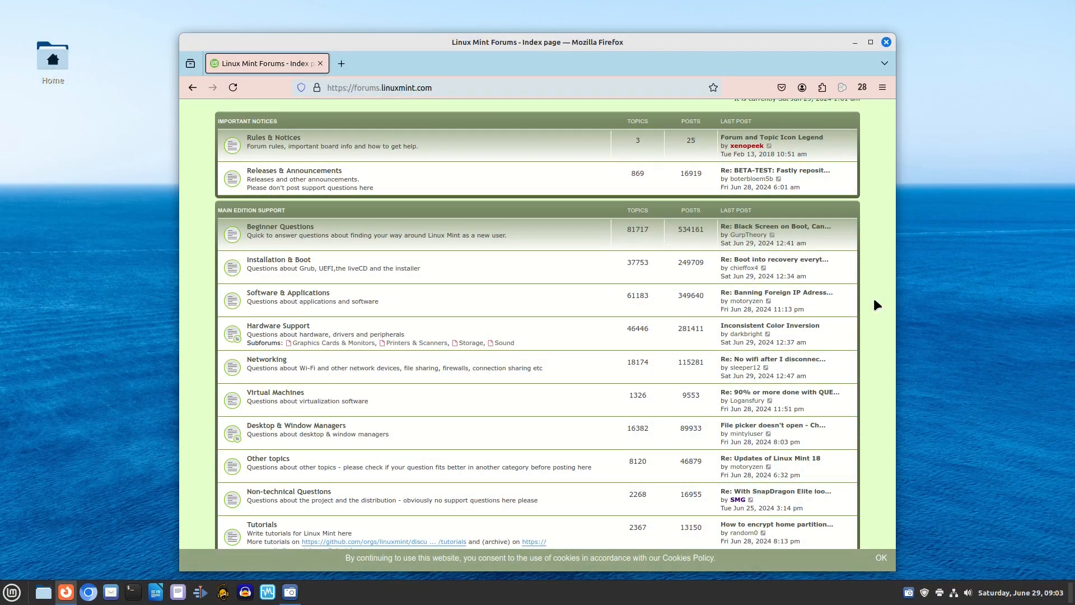
{"action": "mouse_move", "coordinate": [306, 232]}
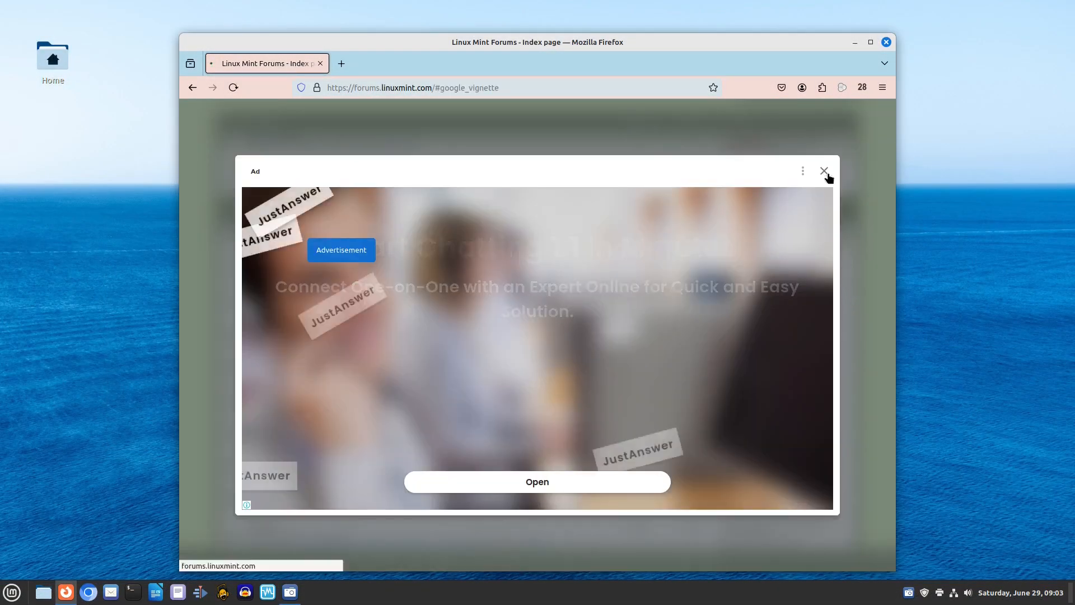
Dismiss the advertisement and scroll the Beginner Questions topic list
{"action": "left_click", "coordinate": [825, 170]}
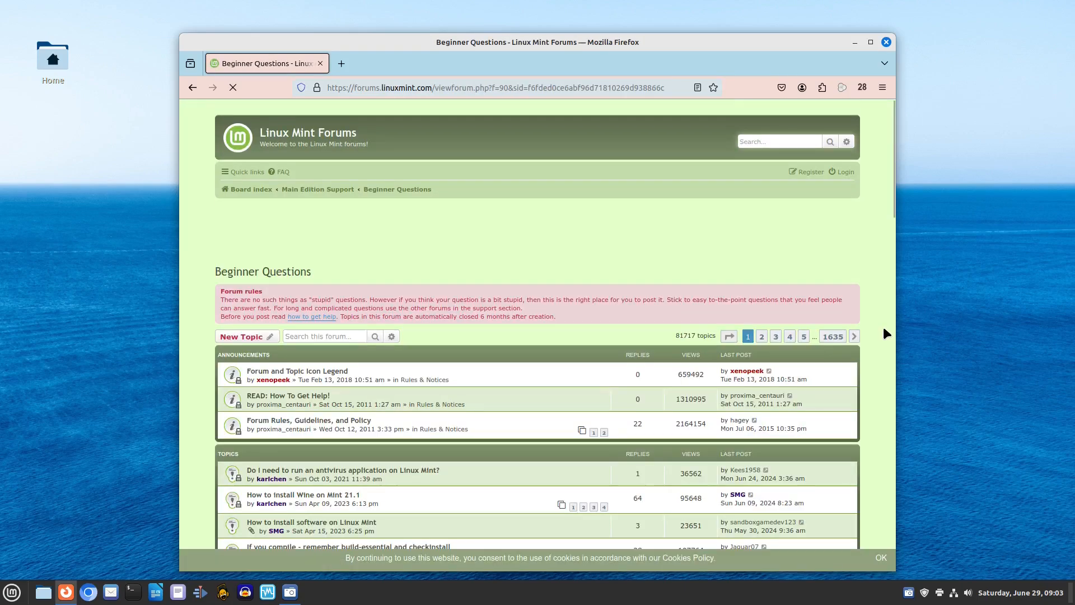
{"action": "scroll", "scroll_direction": "down", "scroll_amount": 3}
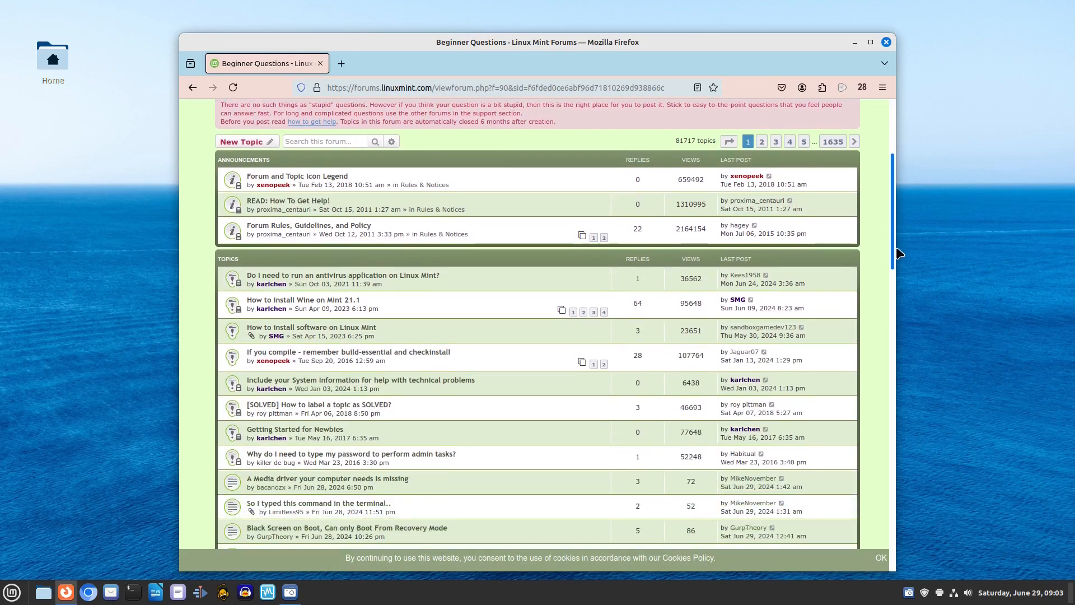
{"action": "left_click", "coordinate": [313, 591]}
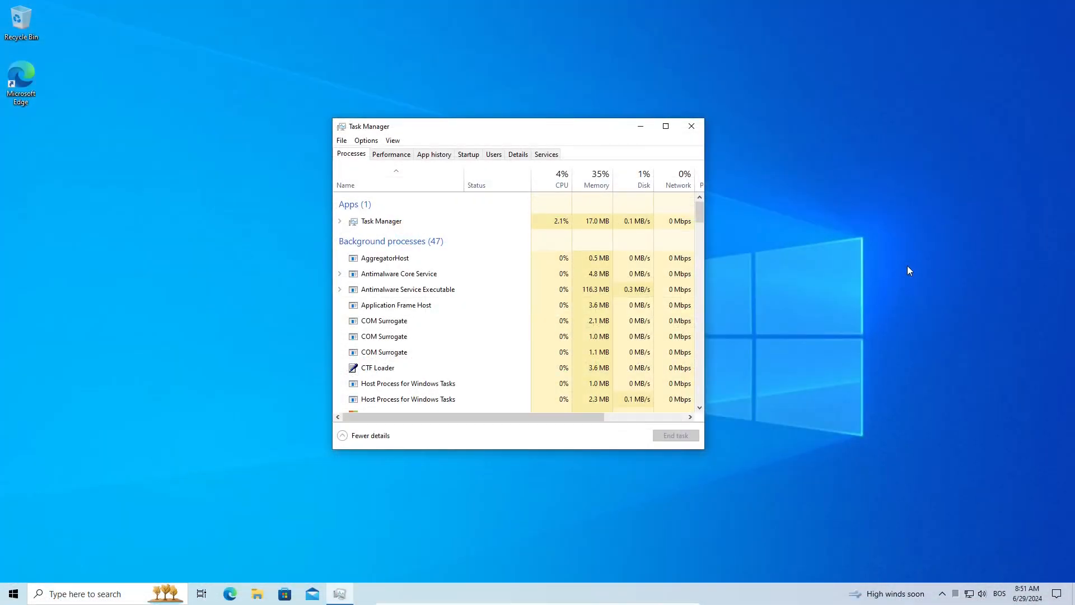
{"action": "left_click", "coordinate": [391, 154]}
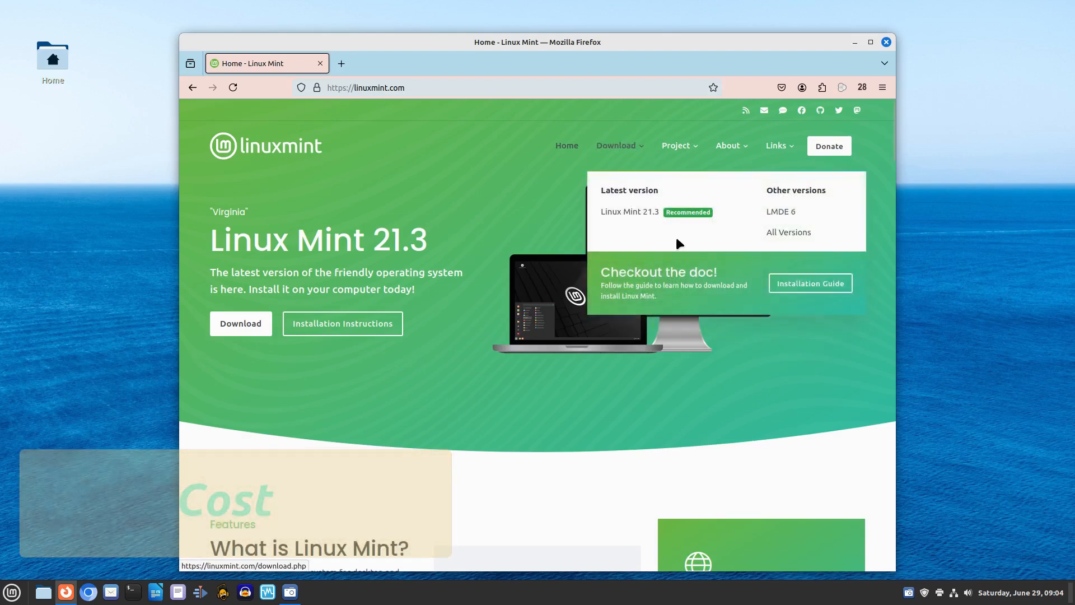
Show linuxmint.com's All Versions page and scroll its supported releases table
{"action": "left_click", "coordinate": [787, 232]}
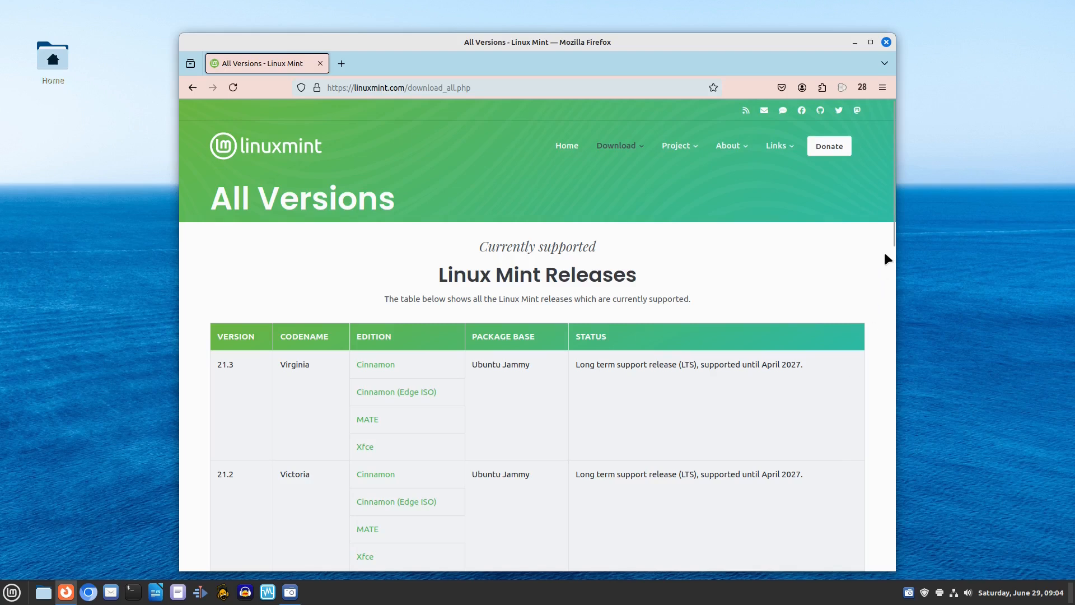
{"action": "scroll", "scroll_direction": "down", "scroll_amount": 3}
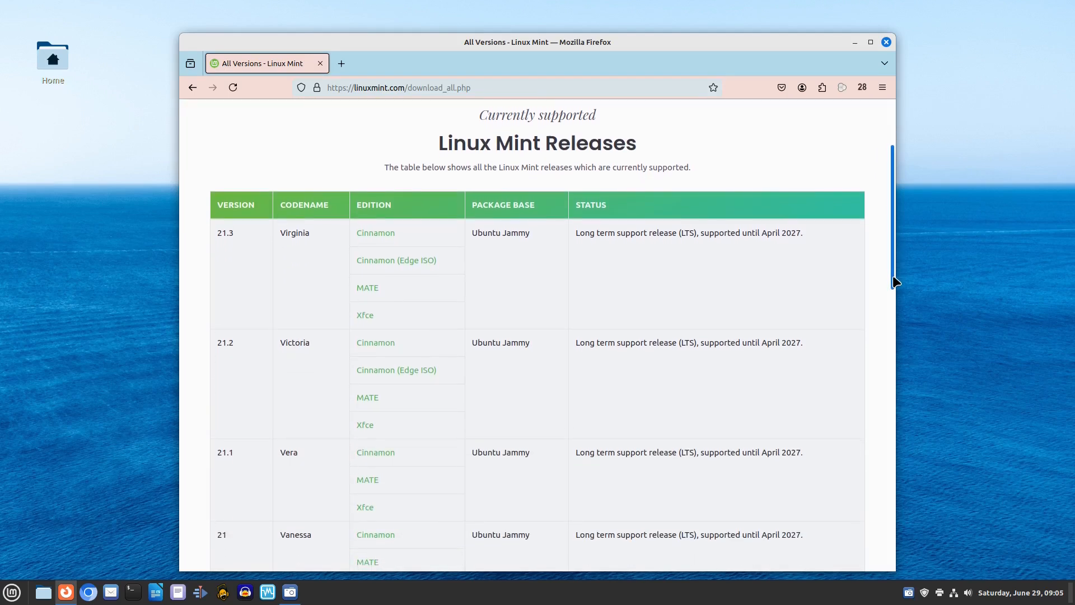
{"action": "mouse_move", "coordinate": [880, 423]}
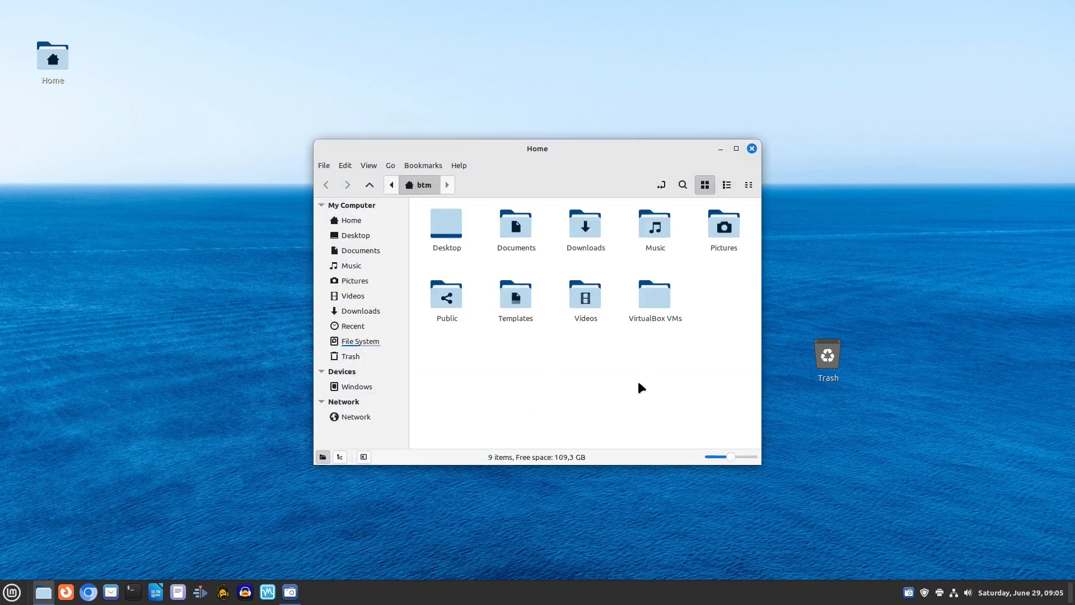
{"action": "mouse_move", "coordinate": [335, 508]}
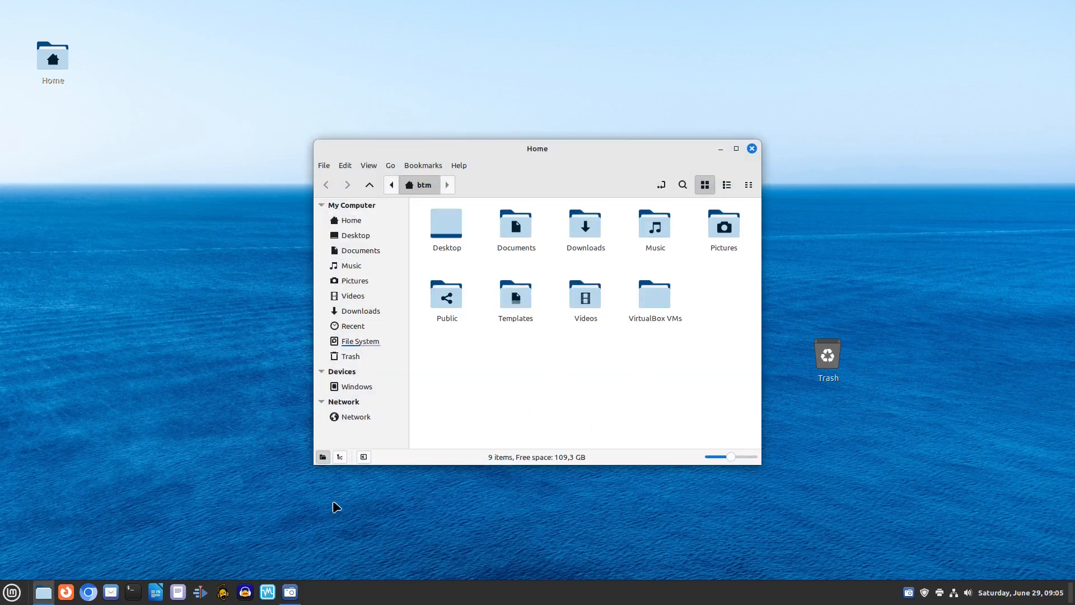